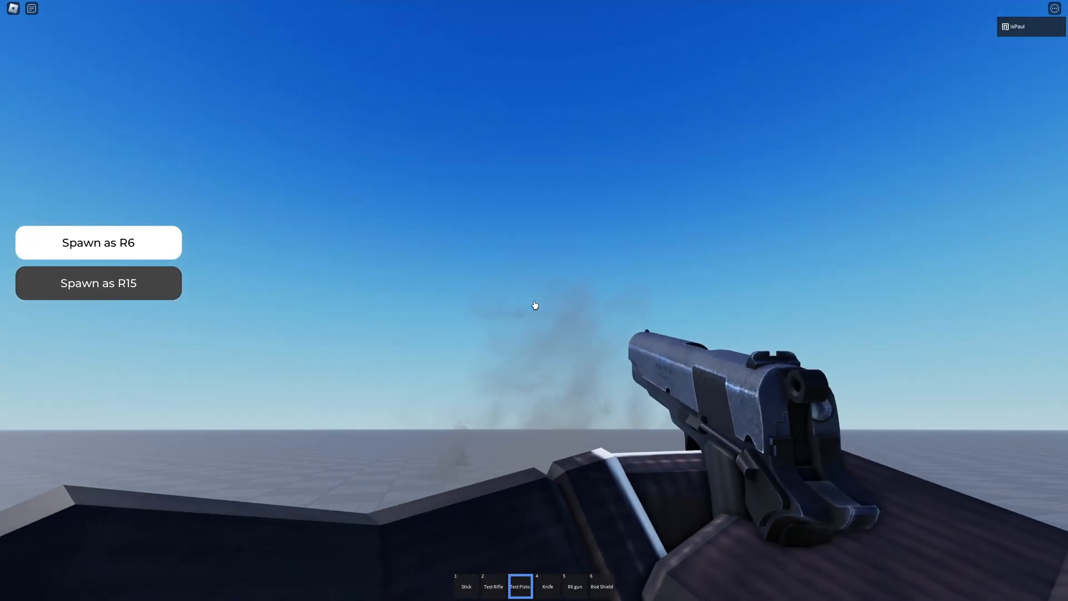
Step: Equip the Test Rifle with hotbar key 2 and fire it in first person
key("2")
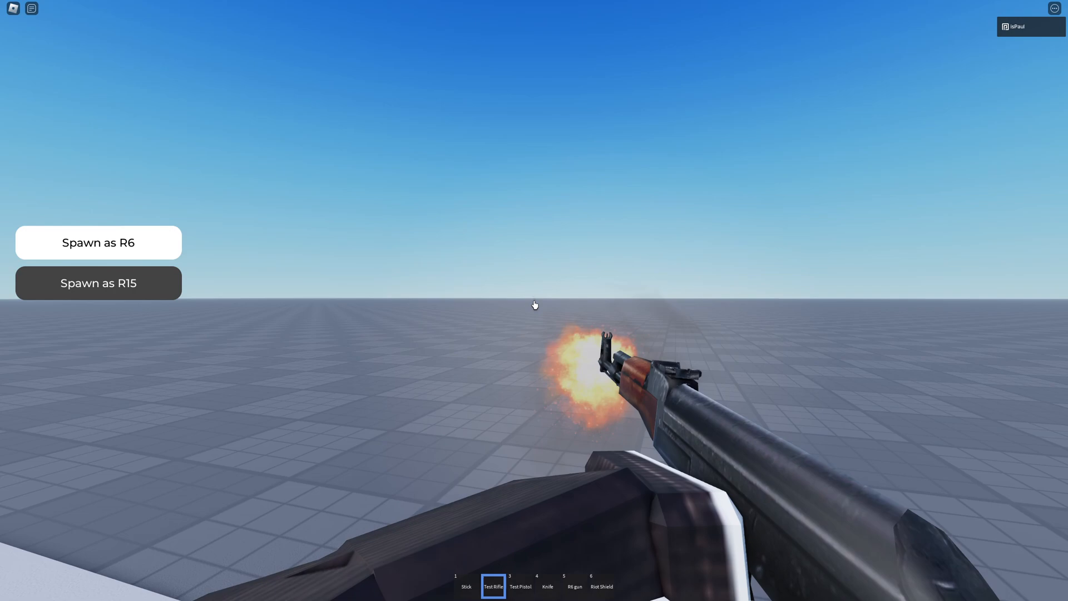
left_click(1016, 27)
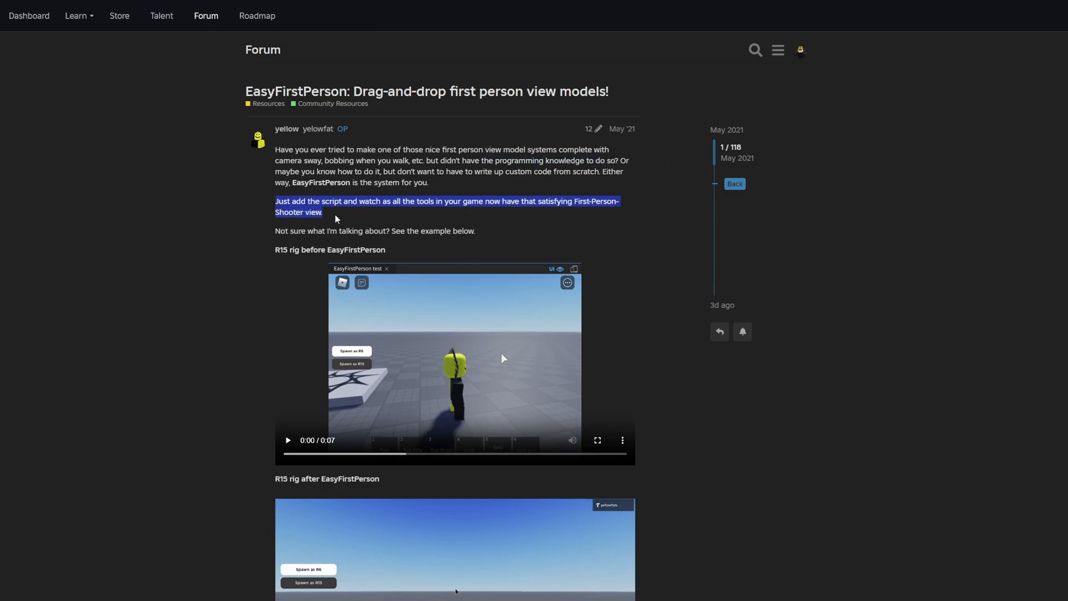
Step: Clear the highlighted sentence in the EasyFirstPerson post introduction
left_click(475, 204)
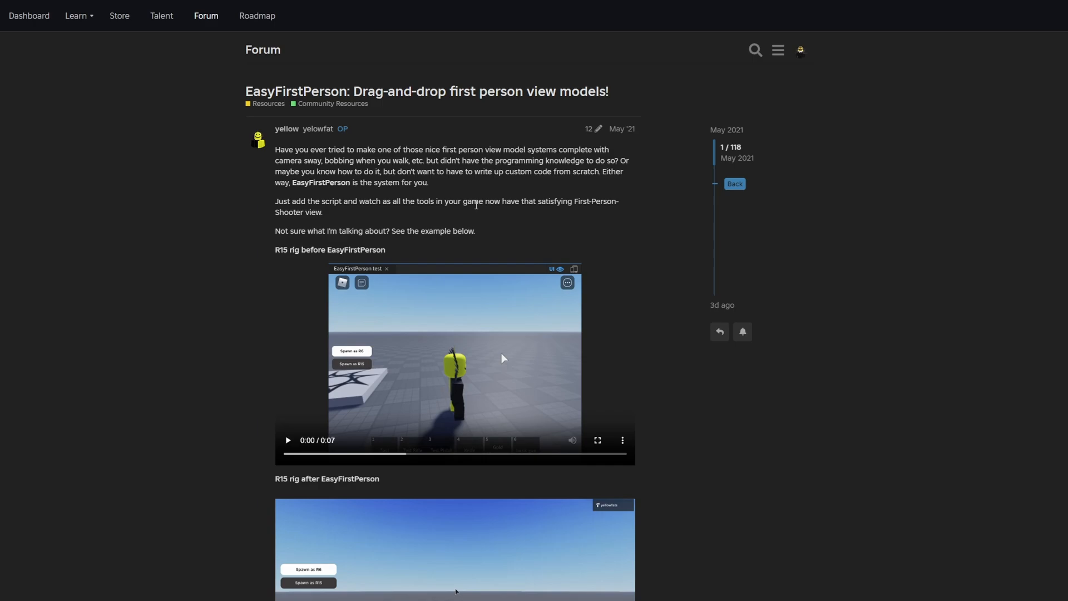
mouse_move(405, 205)
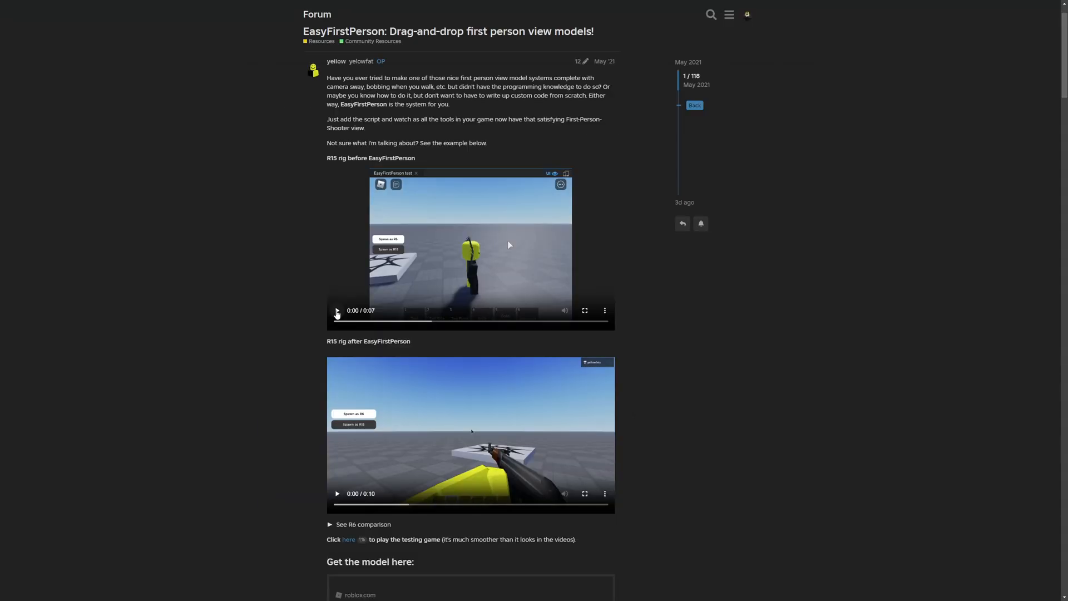
Step: Scroll to the R15 rig demo videos and scrub and replay the 'after' video
scroll("down", 3)
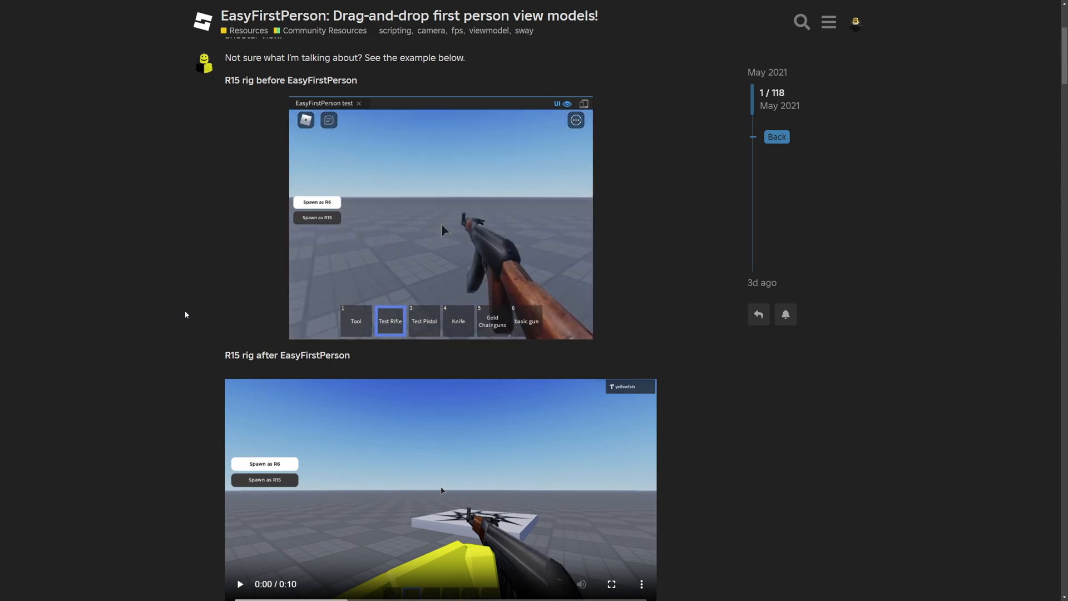
scroll("down", 3)
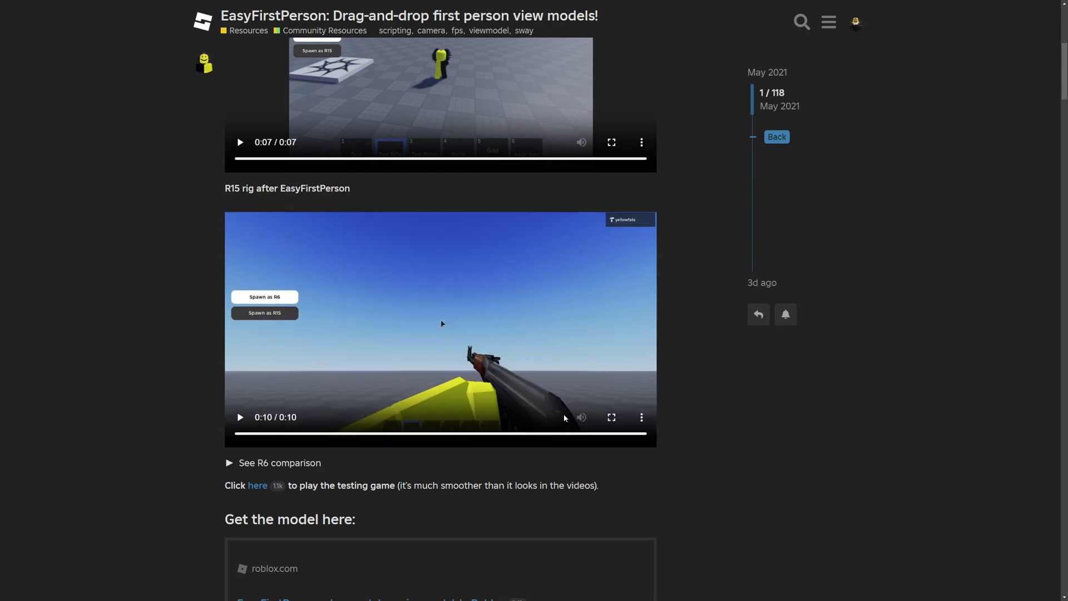
mouse_move(571, 411)
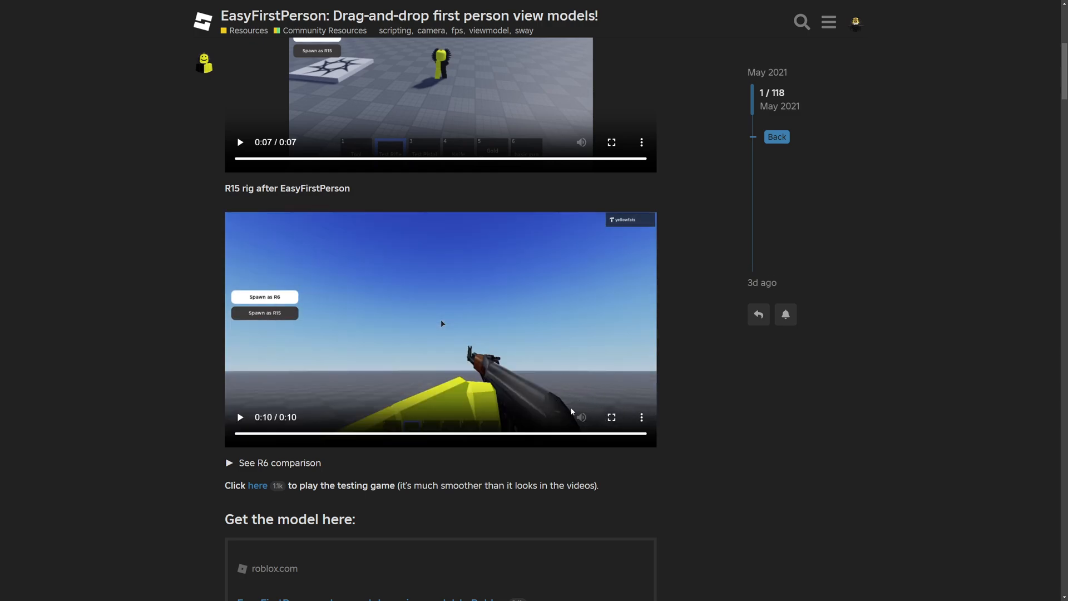
scroll("down", 3)
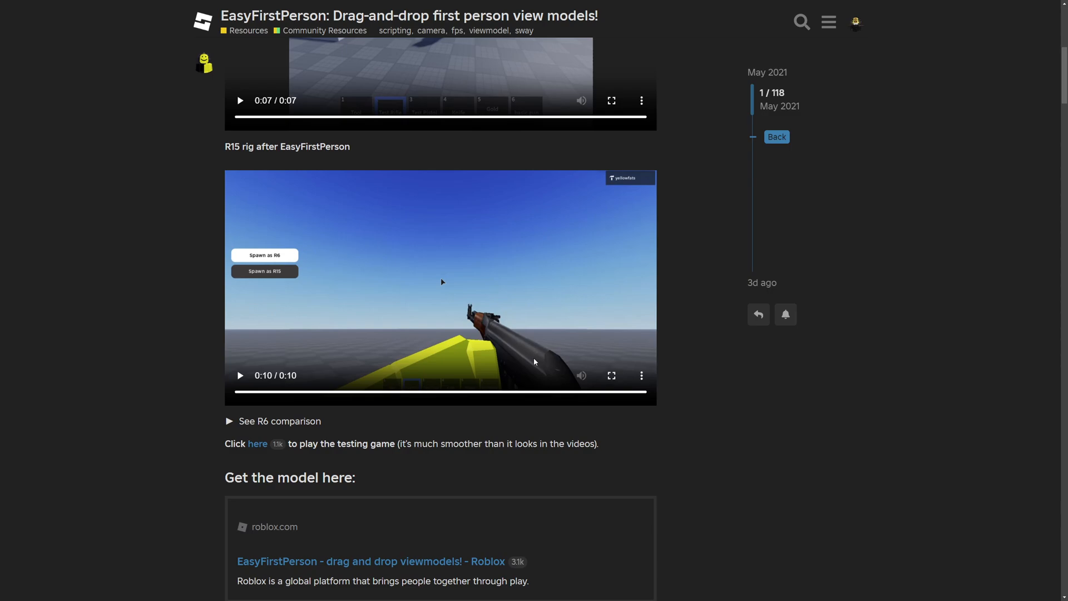
left_click(320, 392)
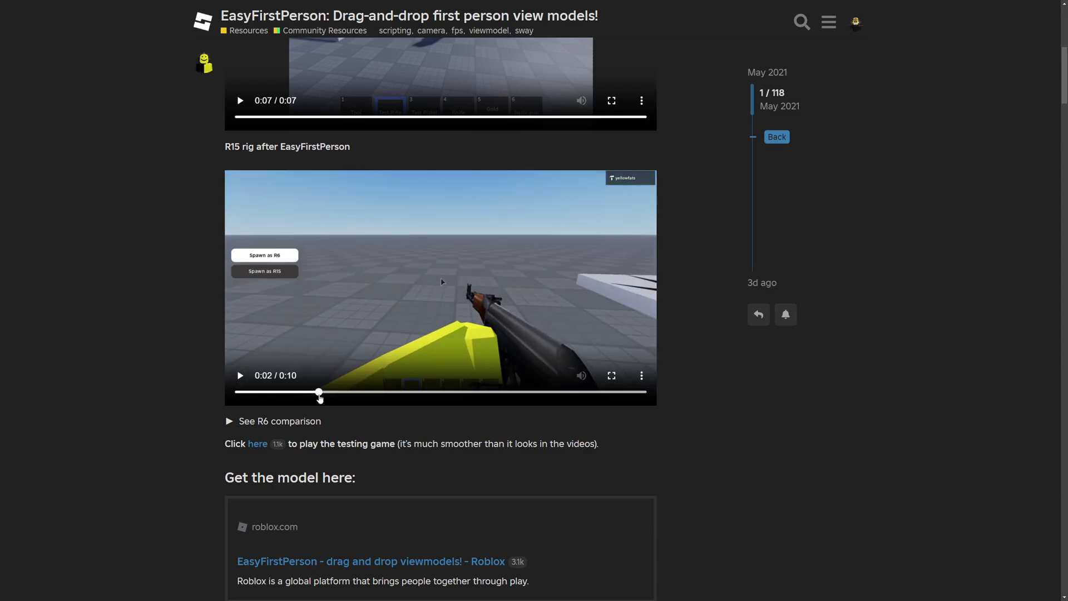
left_click(239, 375)
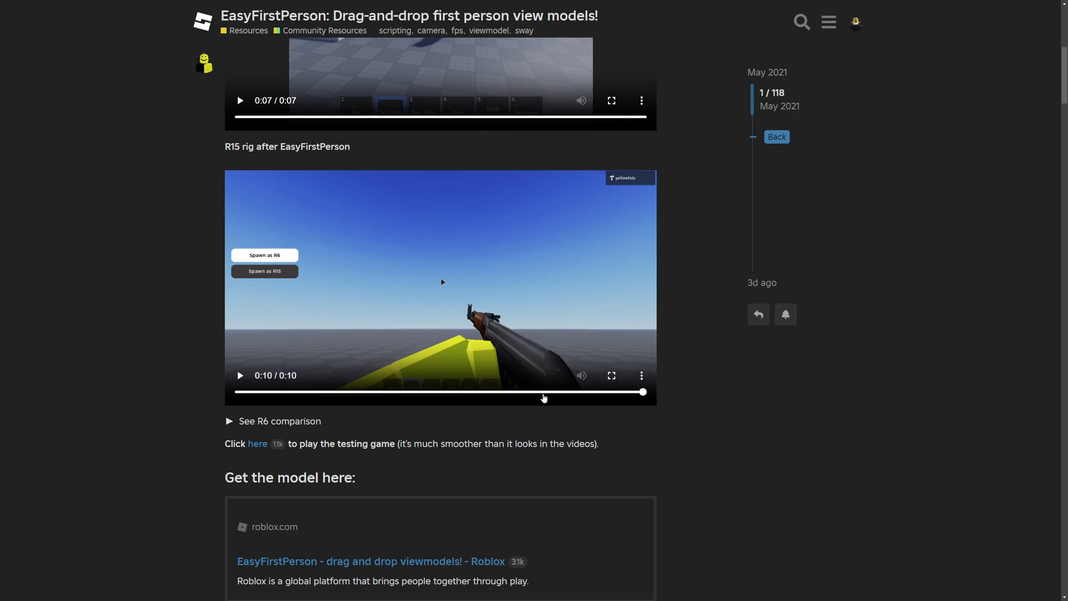
left_click(239, 375)
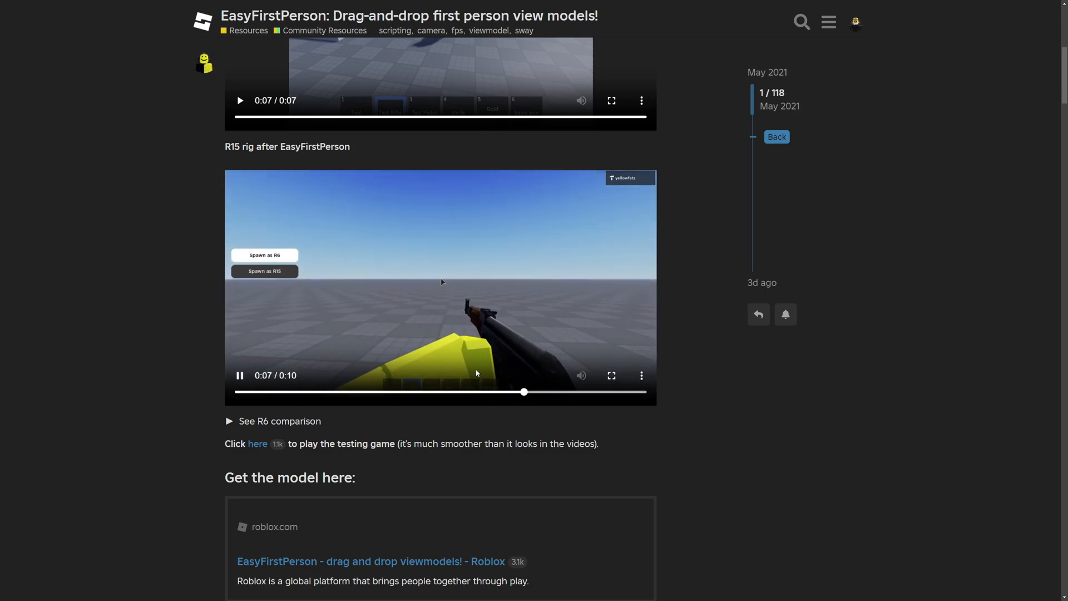
scroll("down", 3)
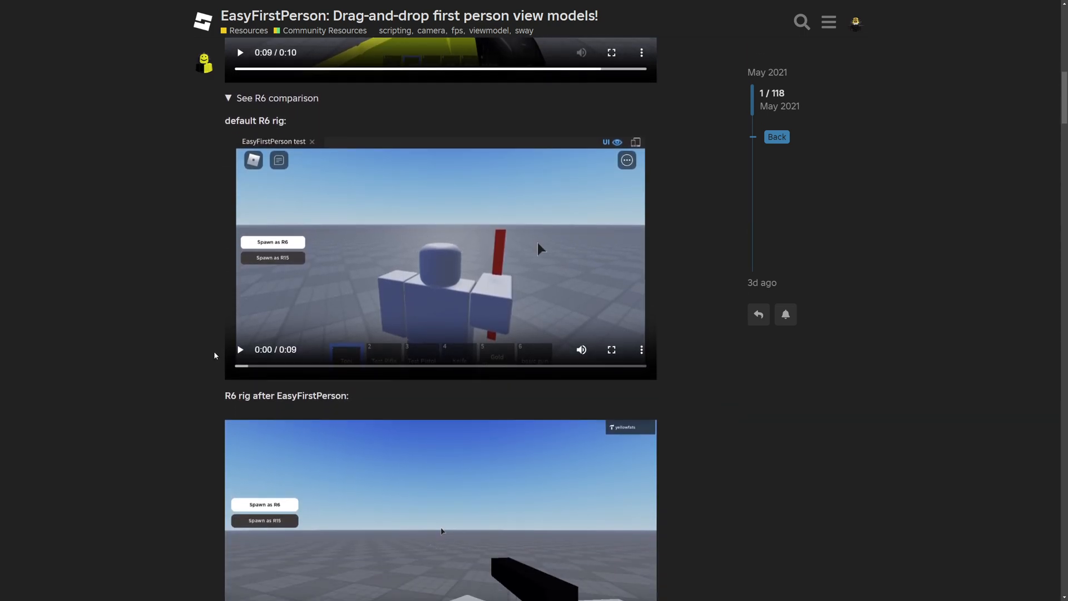
Step: Play the default R6 rig video and the R6-after-EasyFirstPerson video
left_click(241, 349)
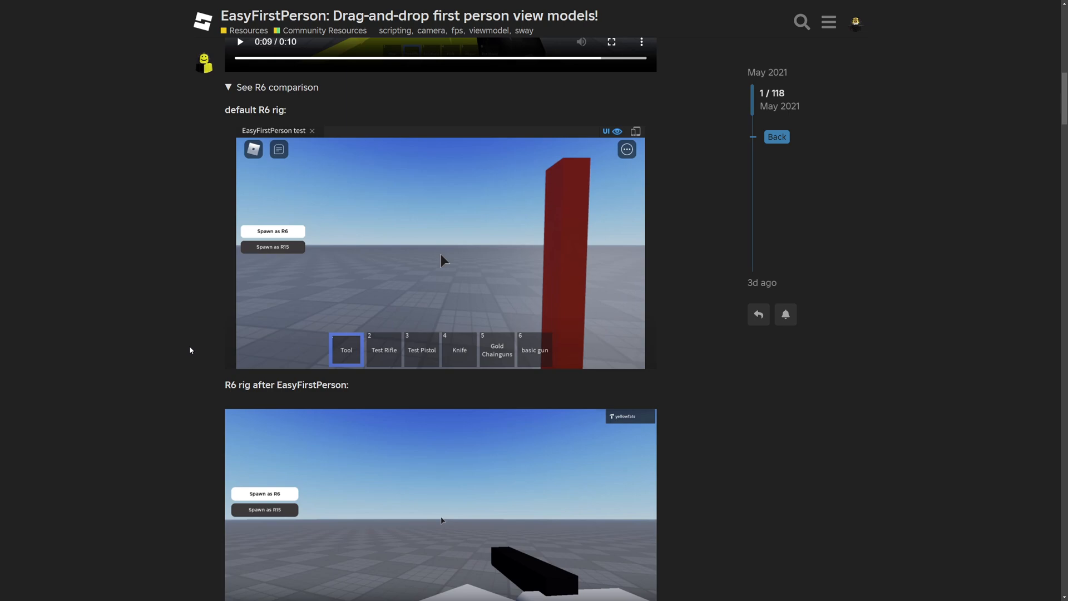
scroll("down", 3)
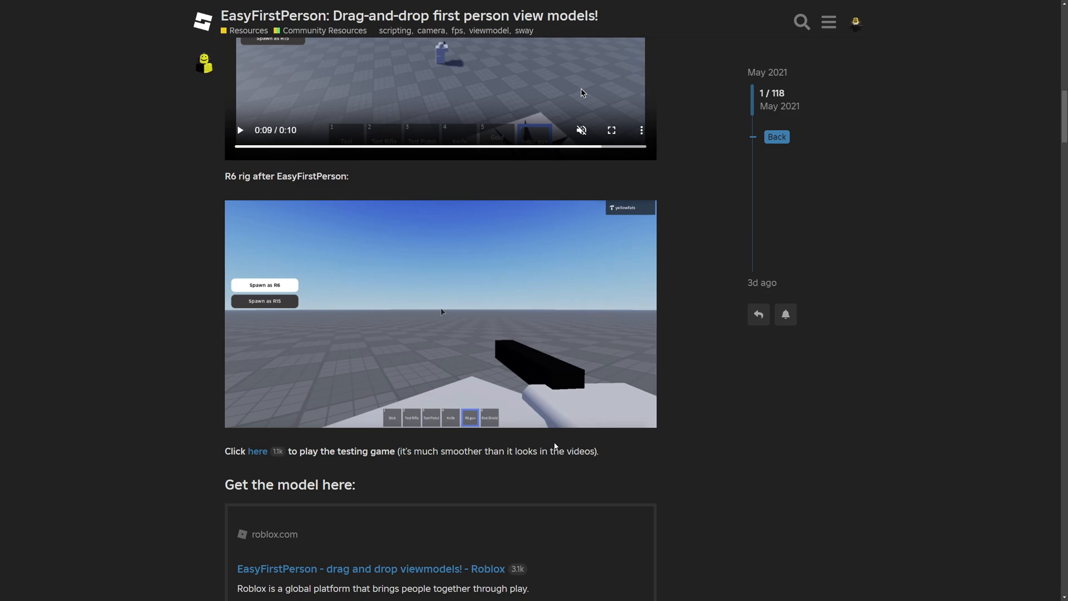
left_click(442, 314)
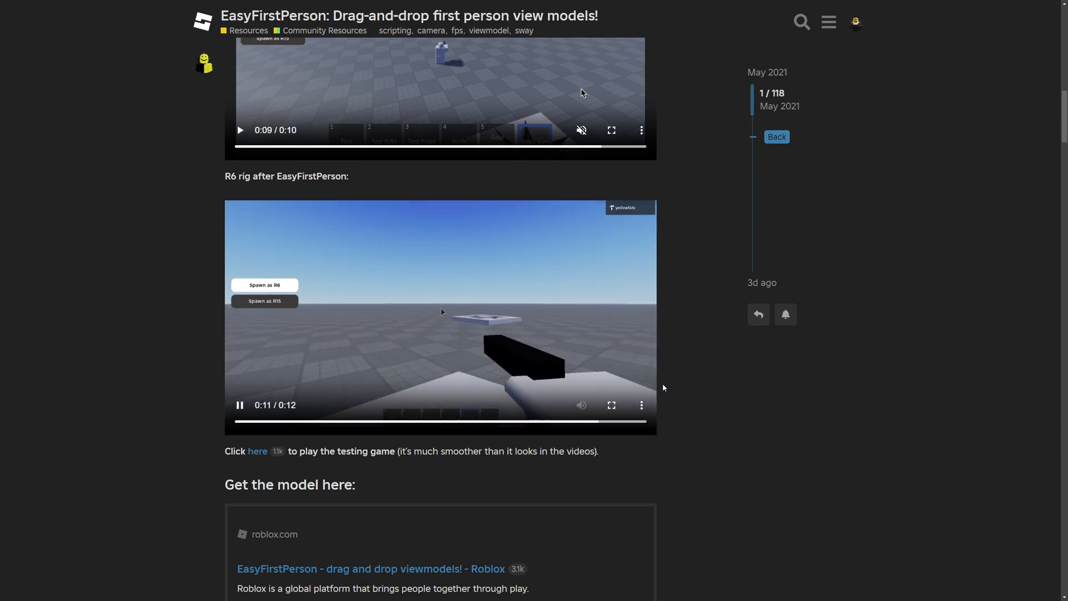
scroll("down", 3)
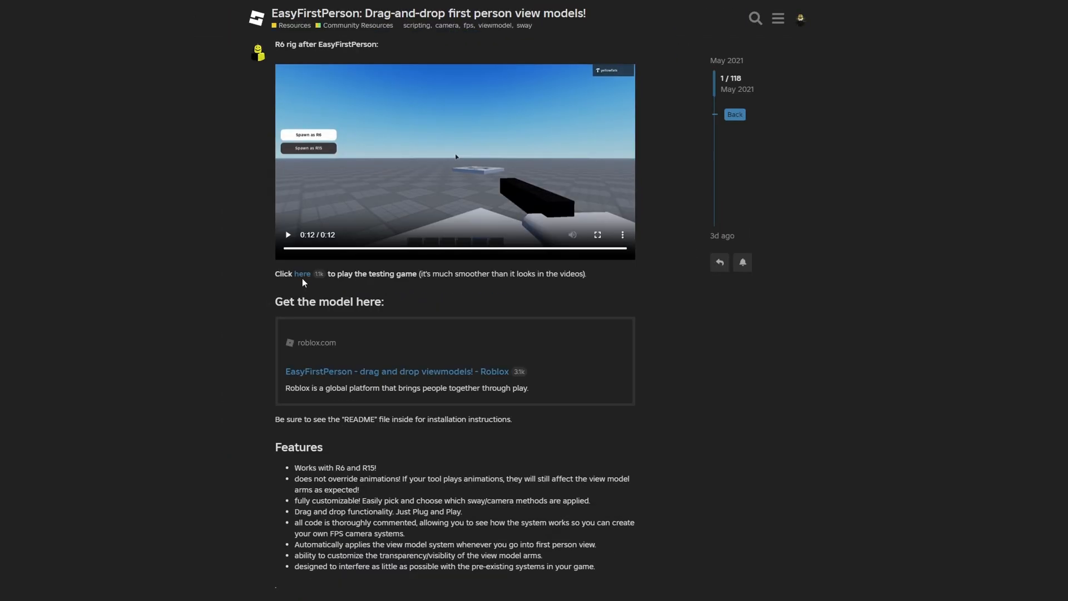
Step: Read the 'Get the model here' and Features sections and expand the other open-sourced projects list
left_click(302, 274)
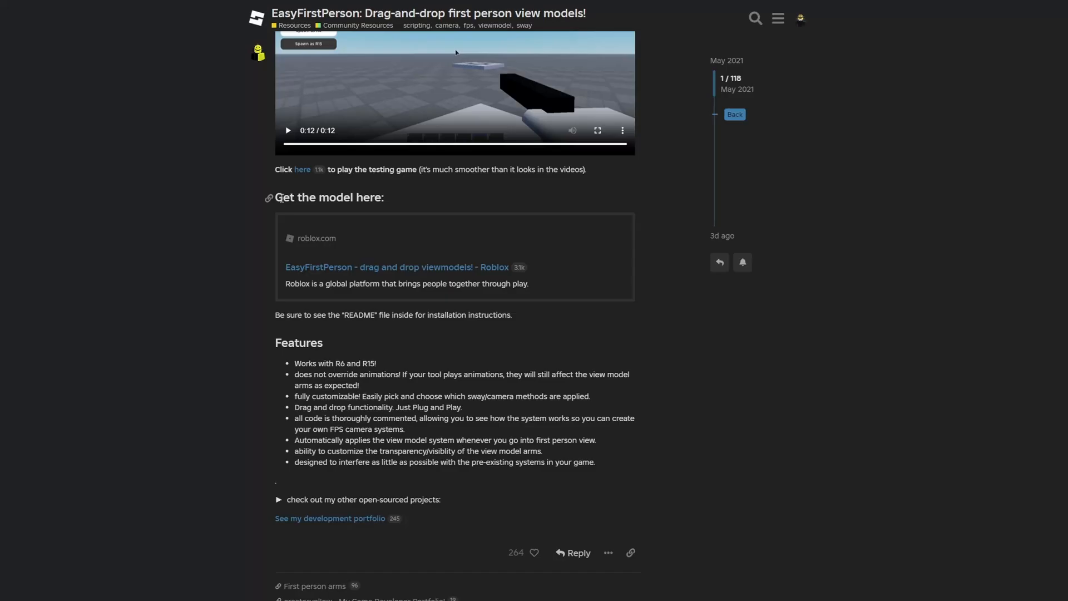
scroll("down", 3)
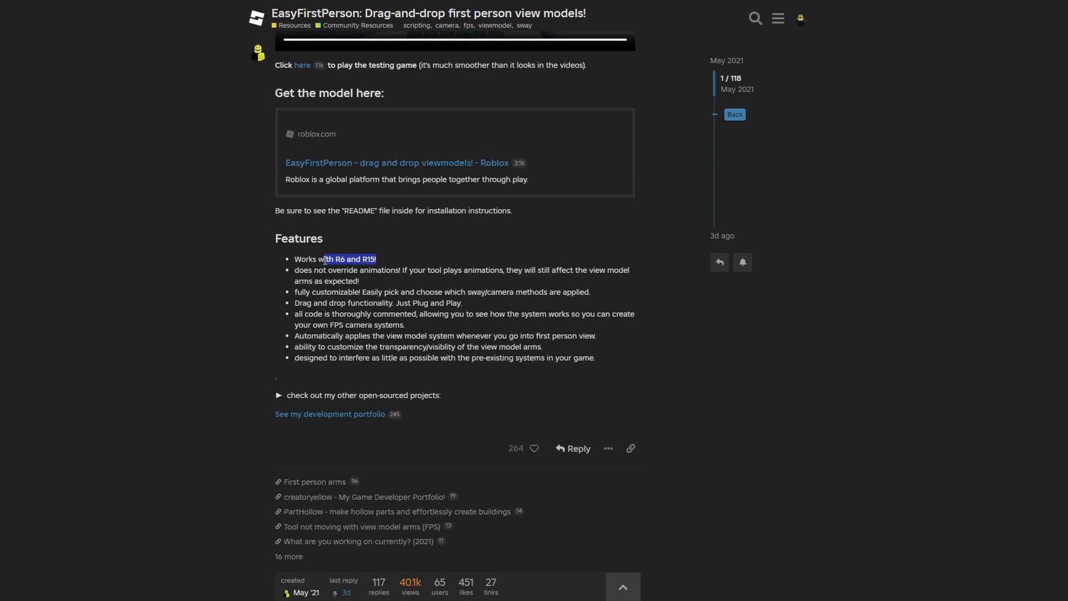
left_click(391, 255)
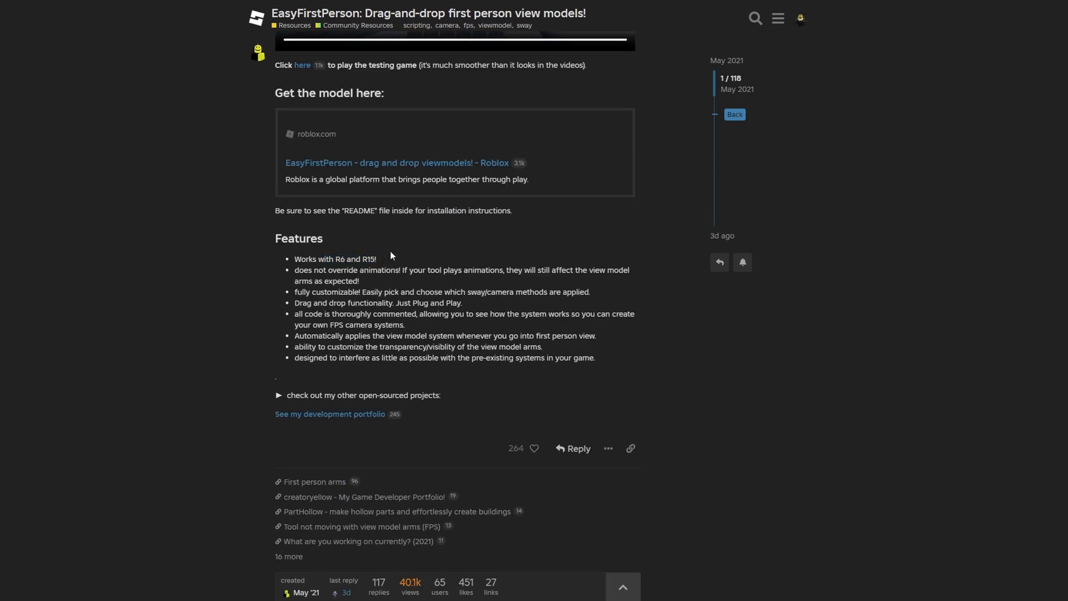
mouse_move(421, 271)
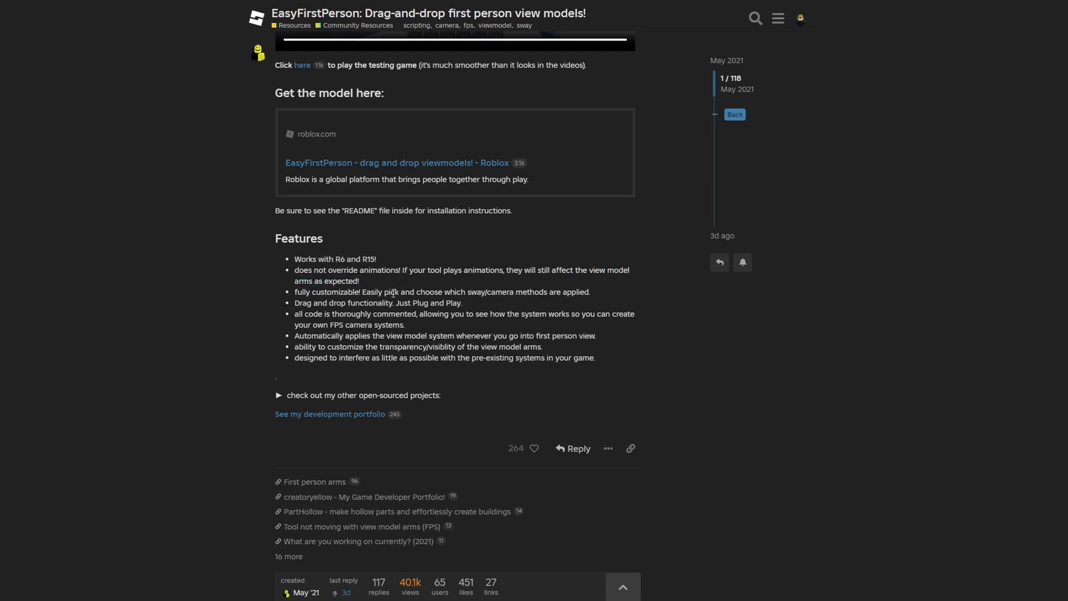
mouse_move(411, 287)
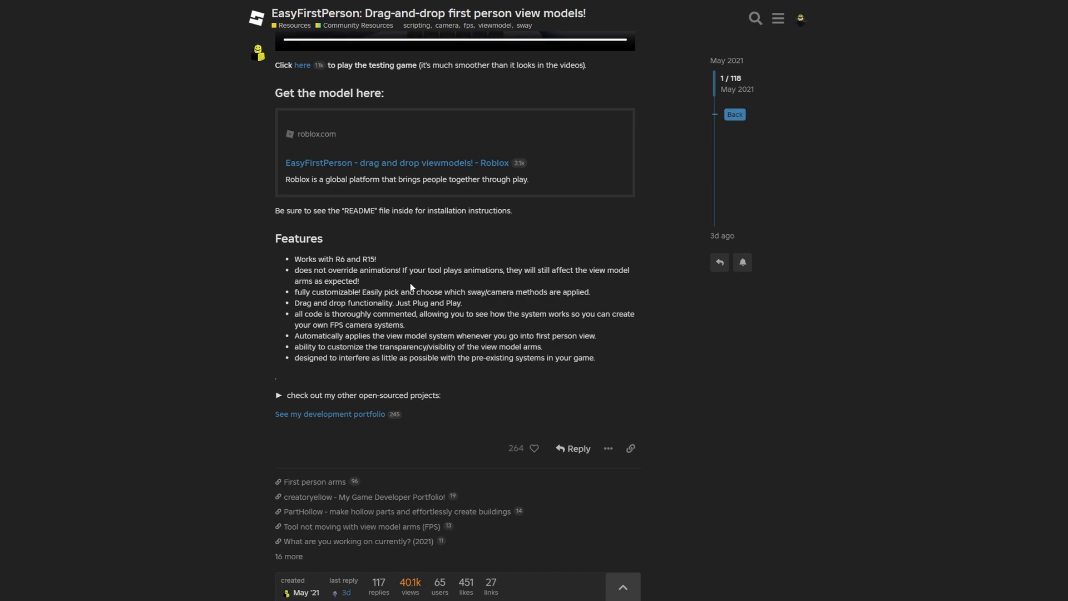
mouse_move(500, 311)
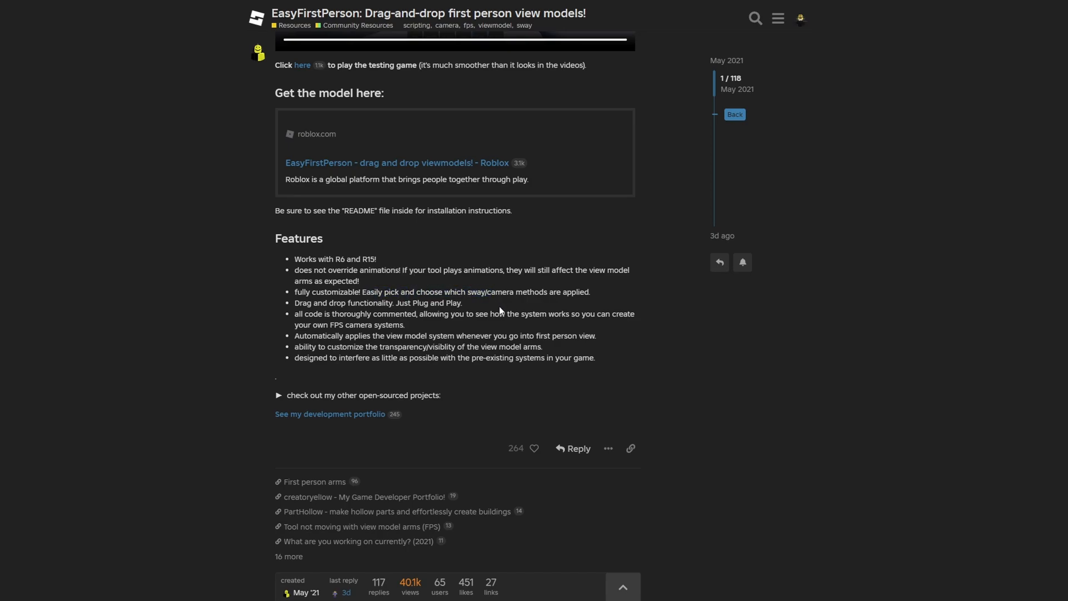
double_click(303, 303)
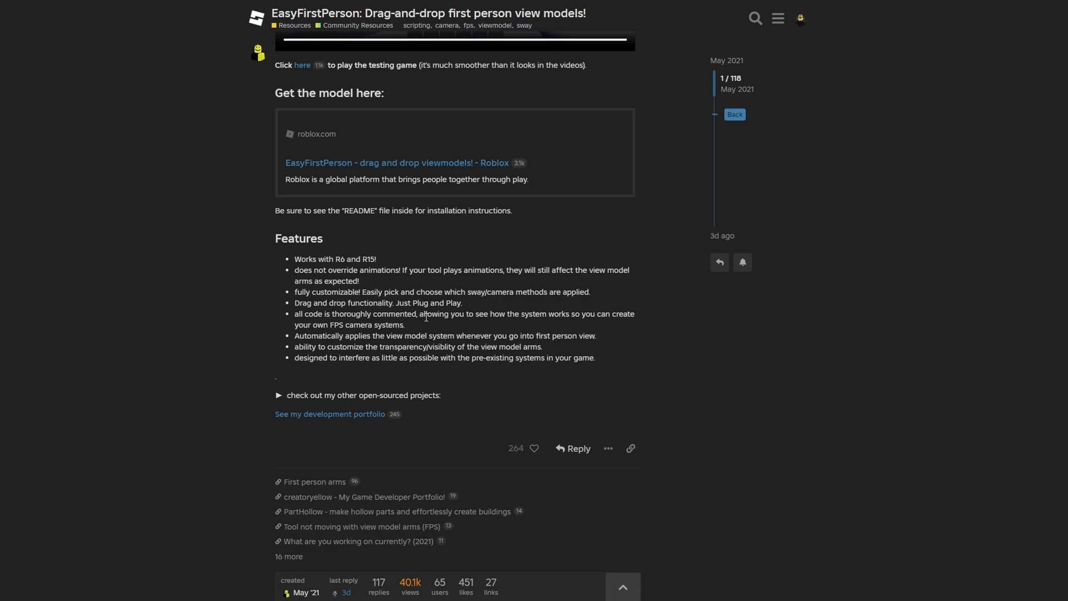
mouse_move(170, 320)
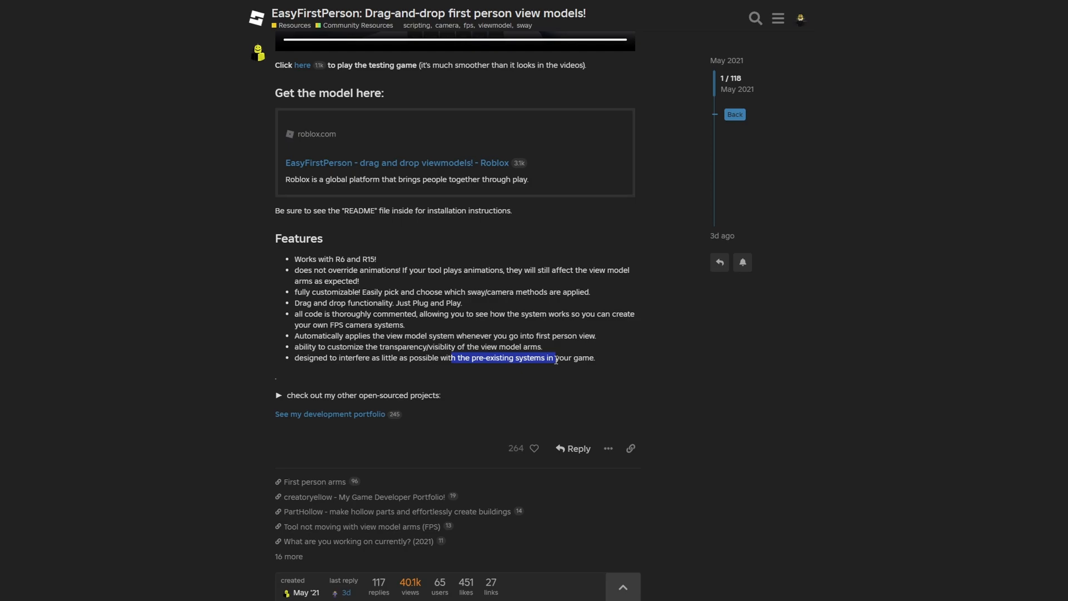
left_click(278, 395)
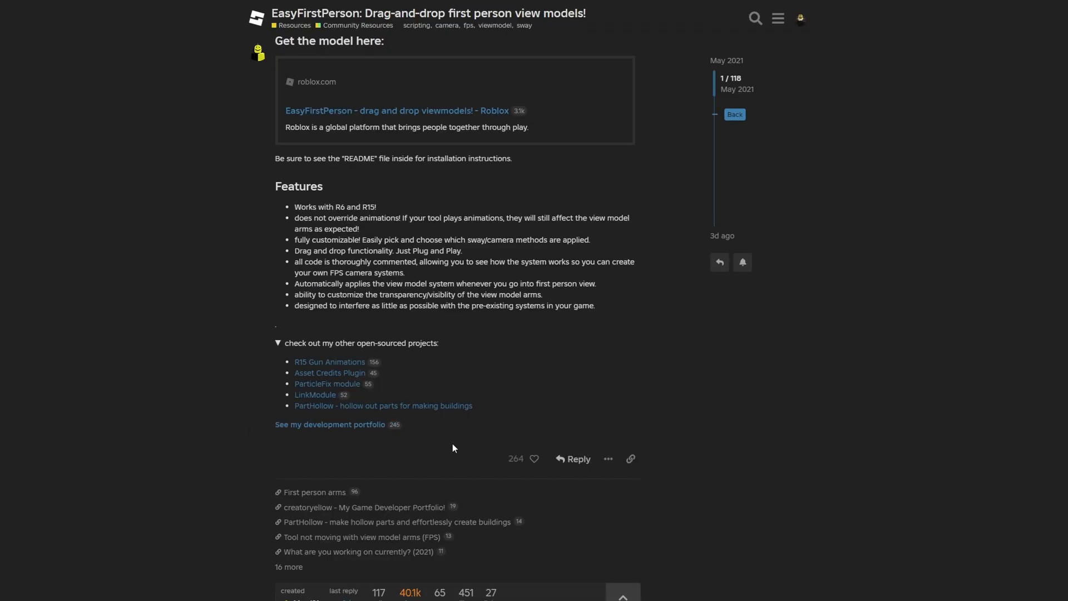
scroll("up", 3)
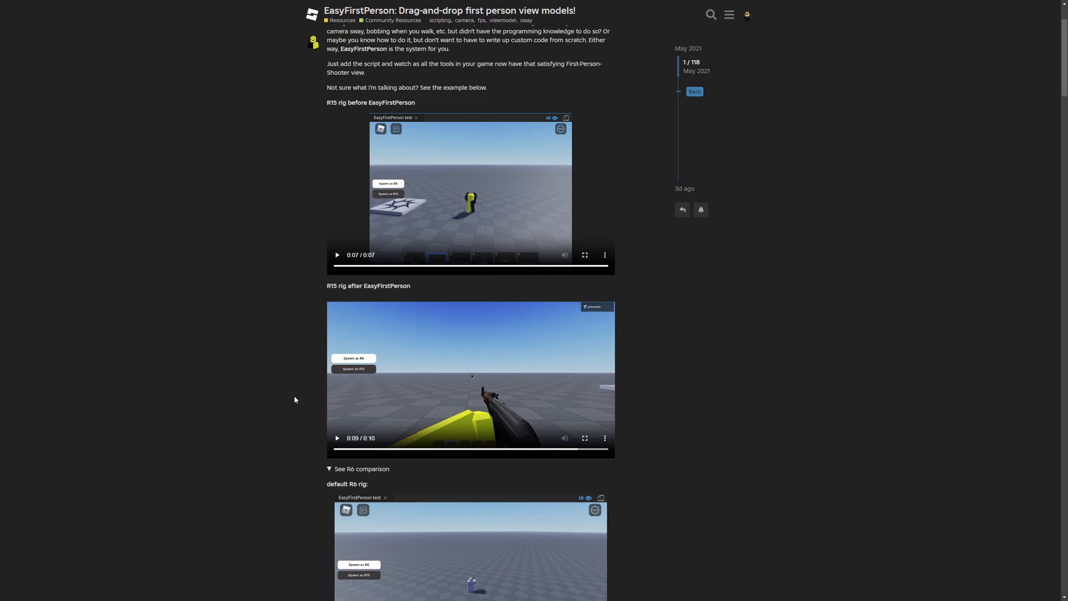
scroll("down", 3)
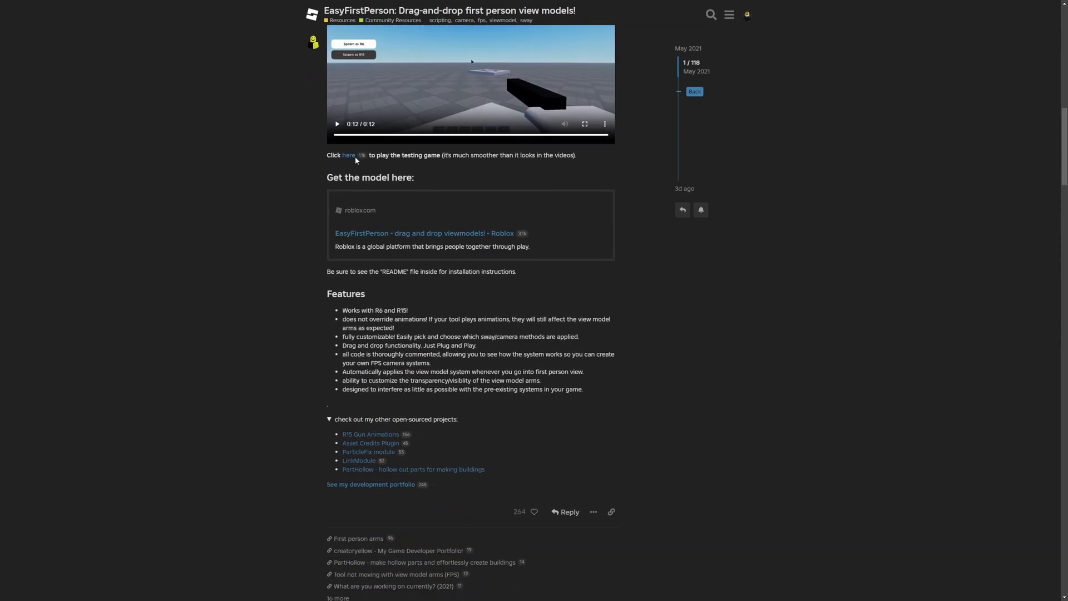
mouse_move(455, 227)
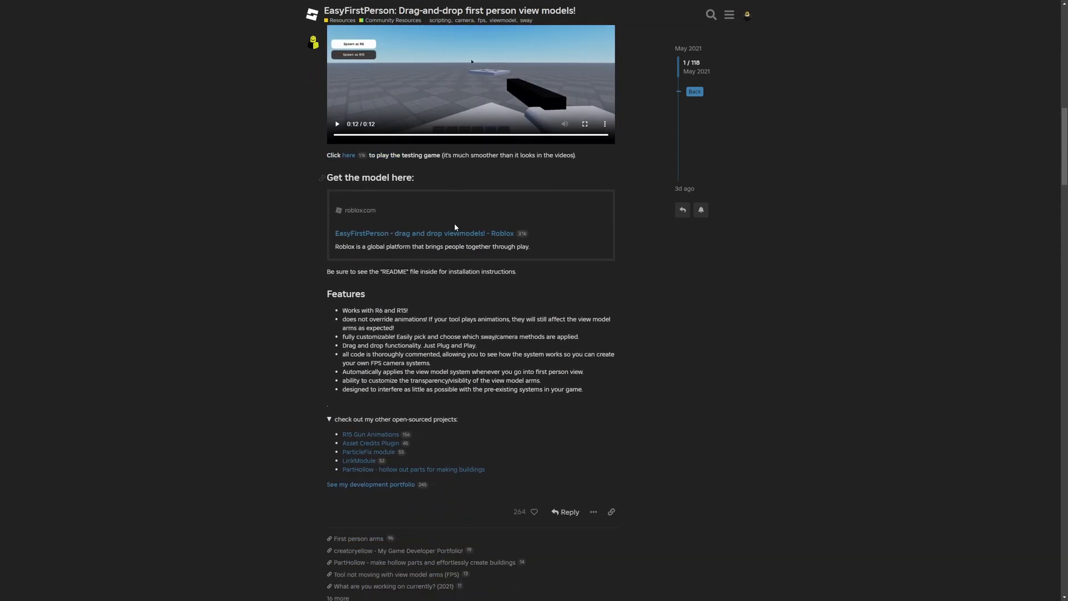
left_click(349, 155)
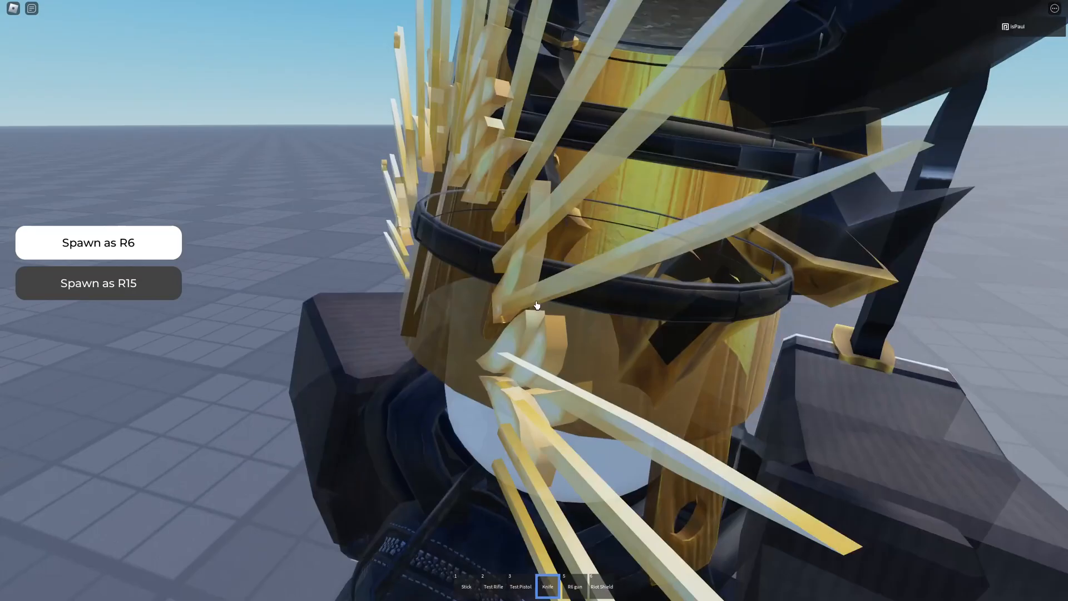
Step: Equip the Test Pistol with key 3 and fire it, then return to the forum post
key("3")
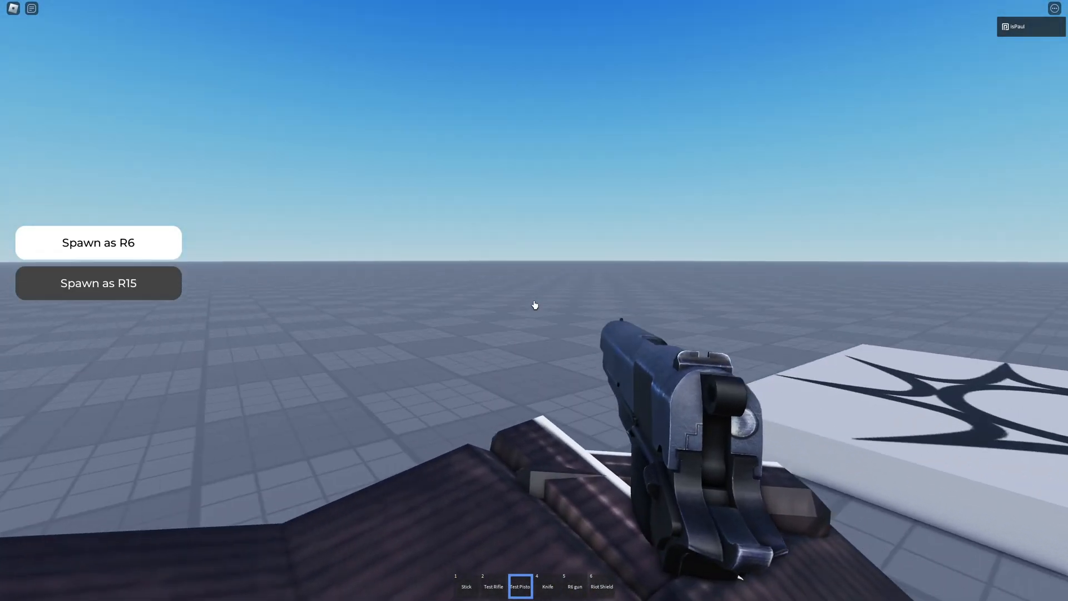
left_click(534, 305)
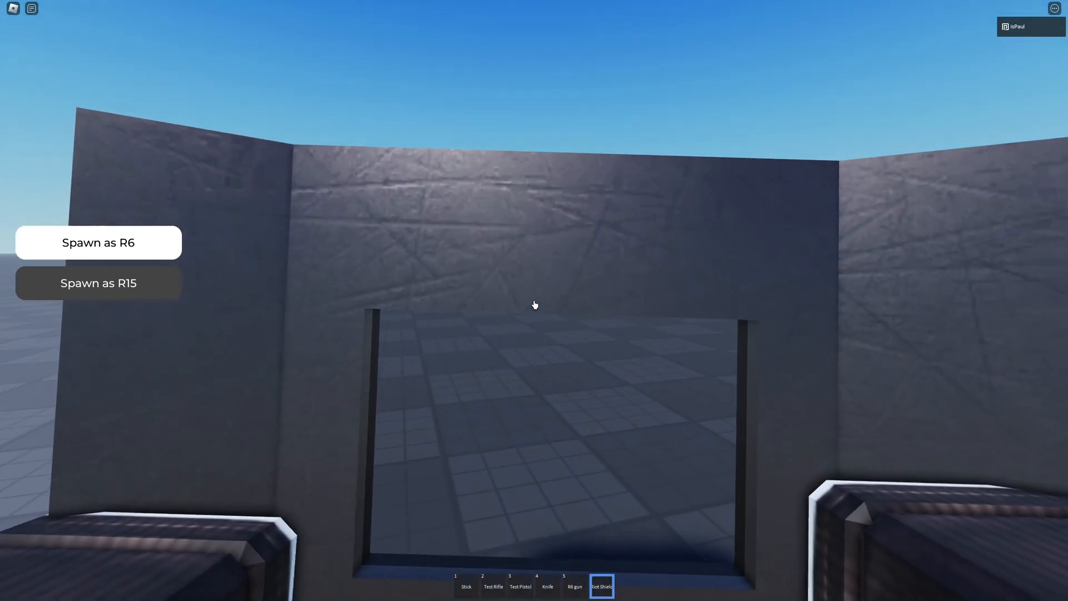
mouse_move(534, 304)
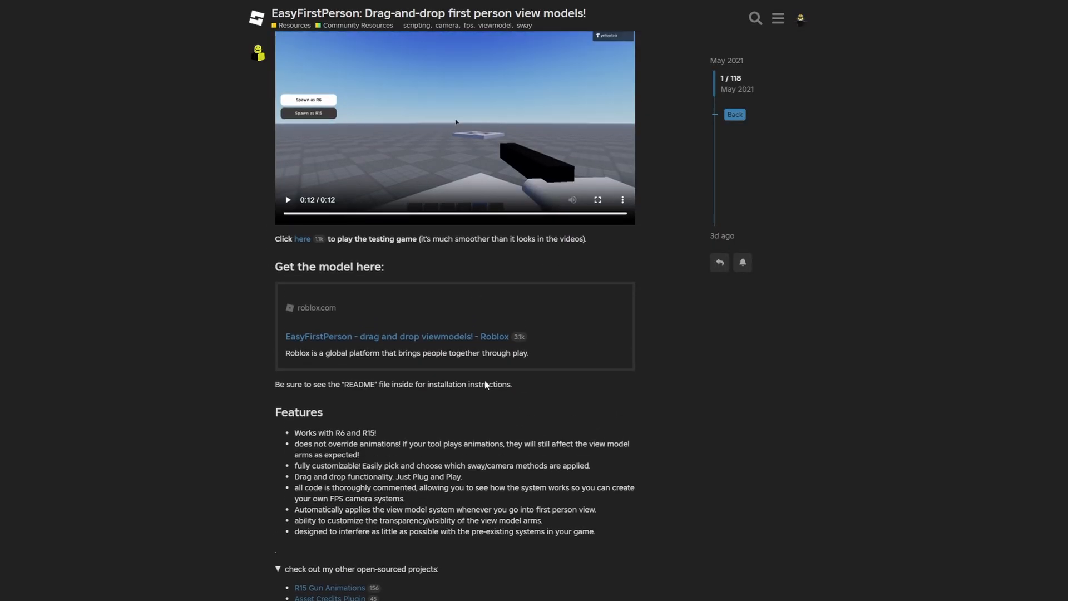
scroll("down", 3)
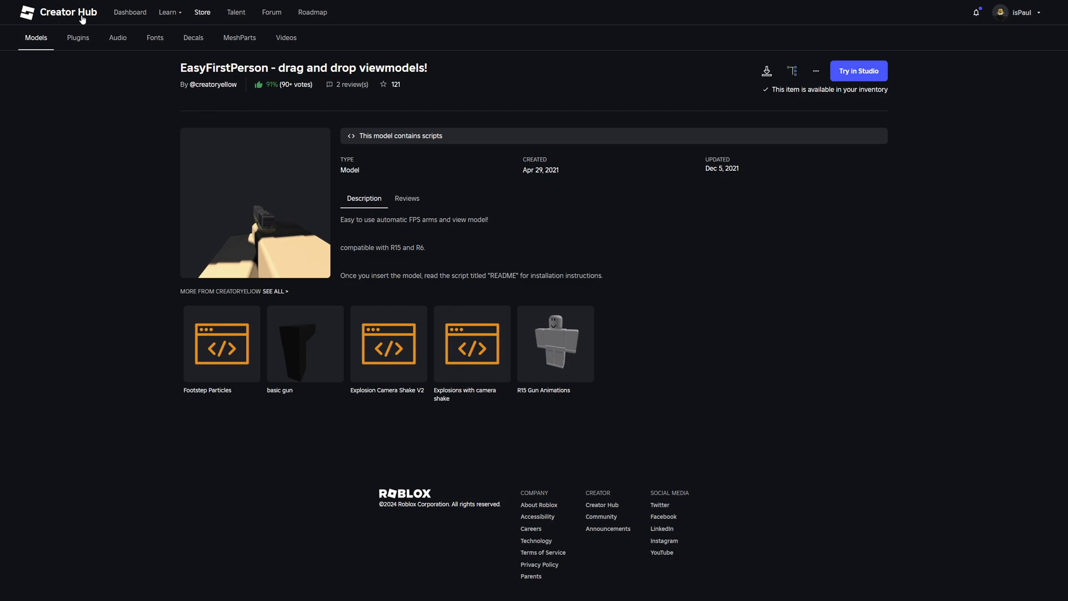
mouse_move(875, 93)
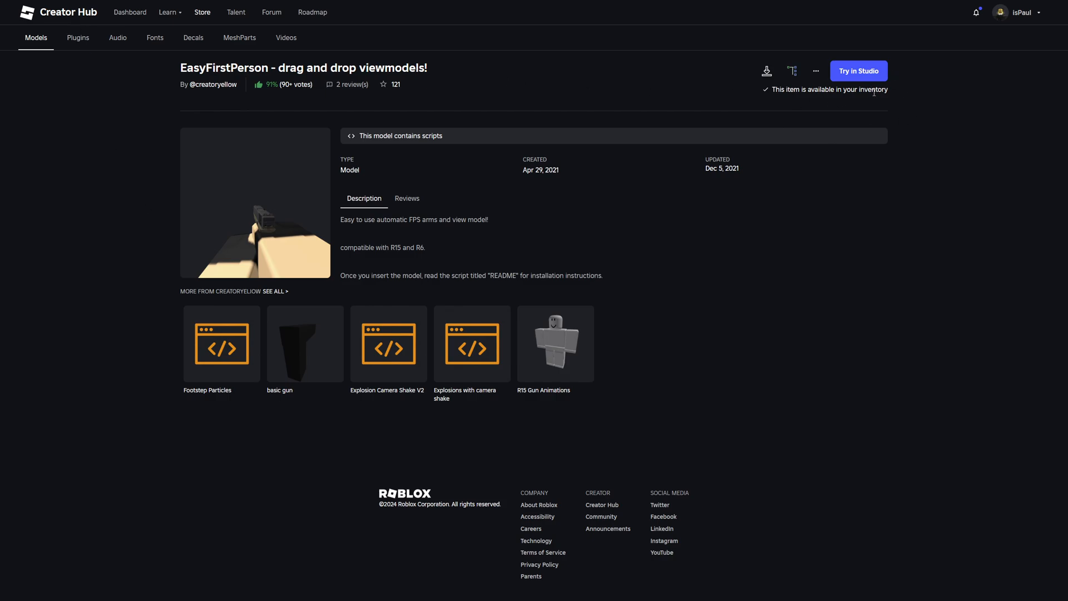
Step: Scroll the EasyFirstPerson model page on the Creator Hub store
scroll("down", 3)
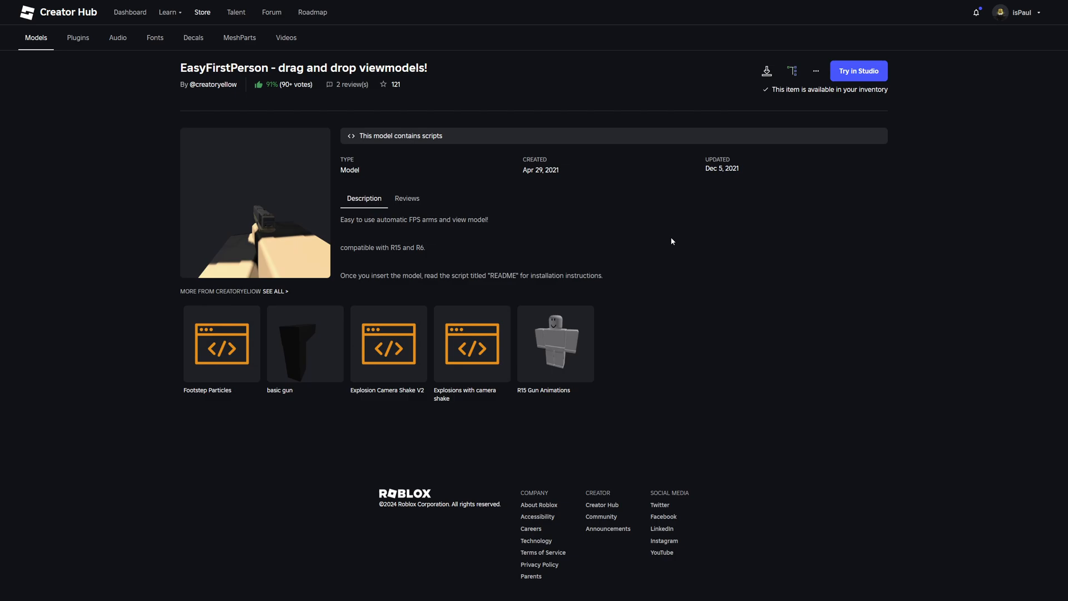
Step: Insert EasyFirstPerson from My Models in the Toolbox and open its README script
left_click(858, 71)
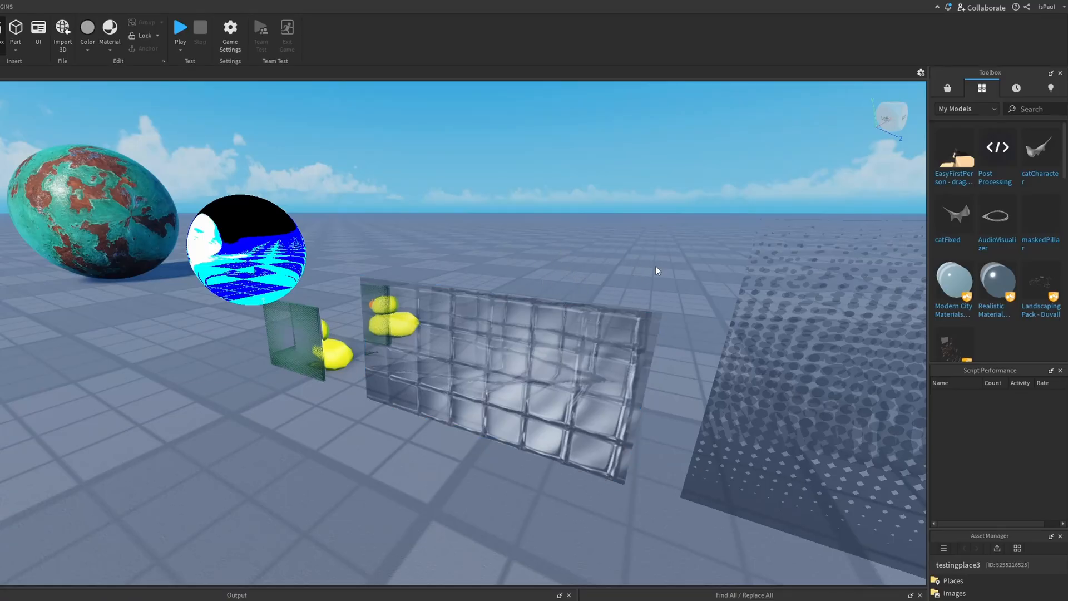
left_click(962, 108)
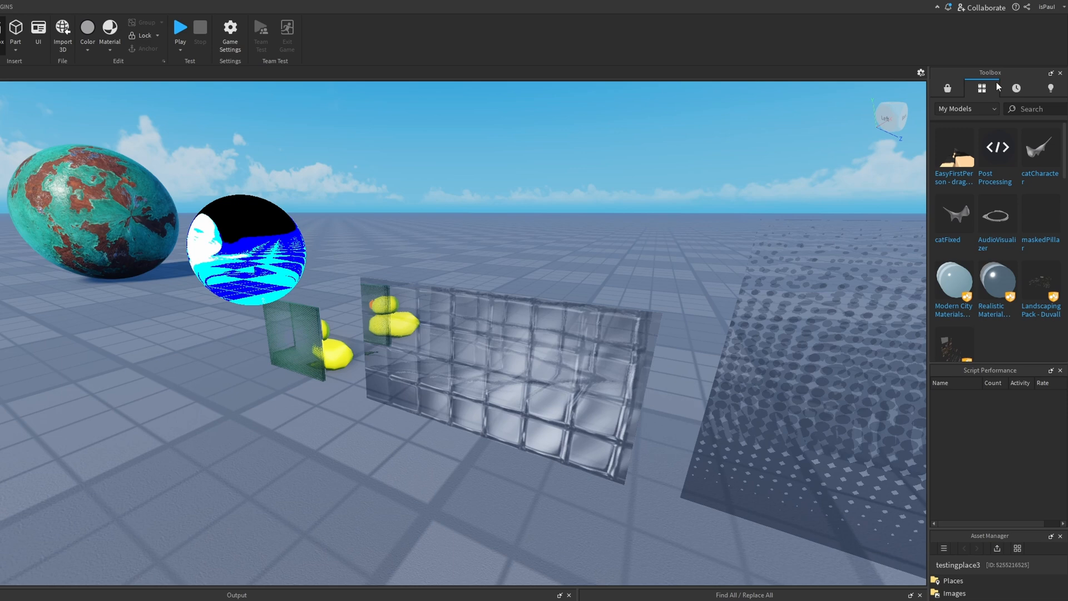
mouse_move(954, 153)
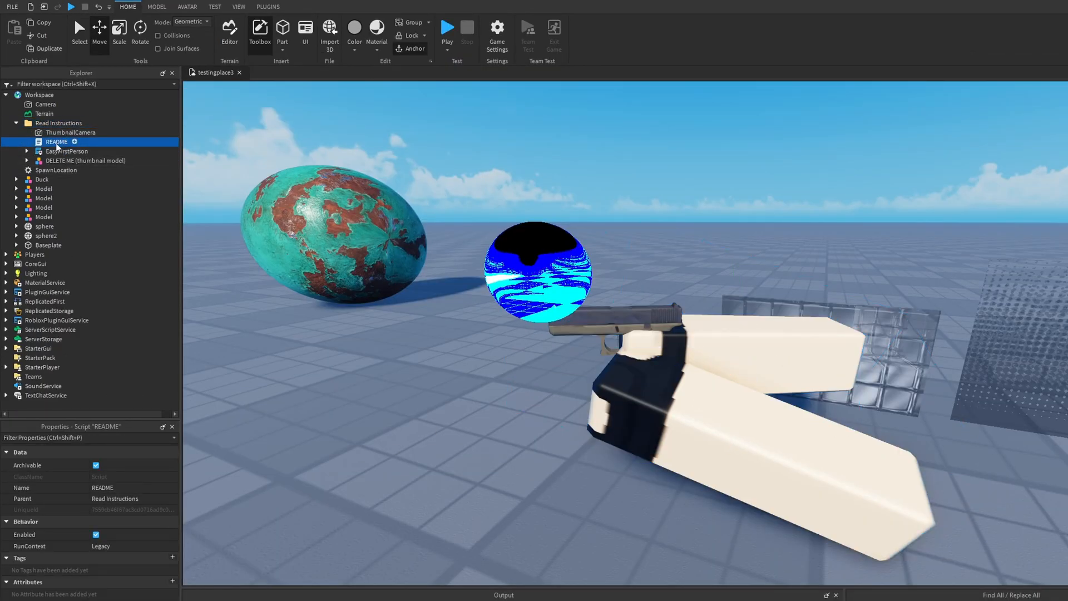
left_click(67, 150)
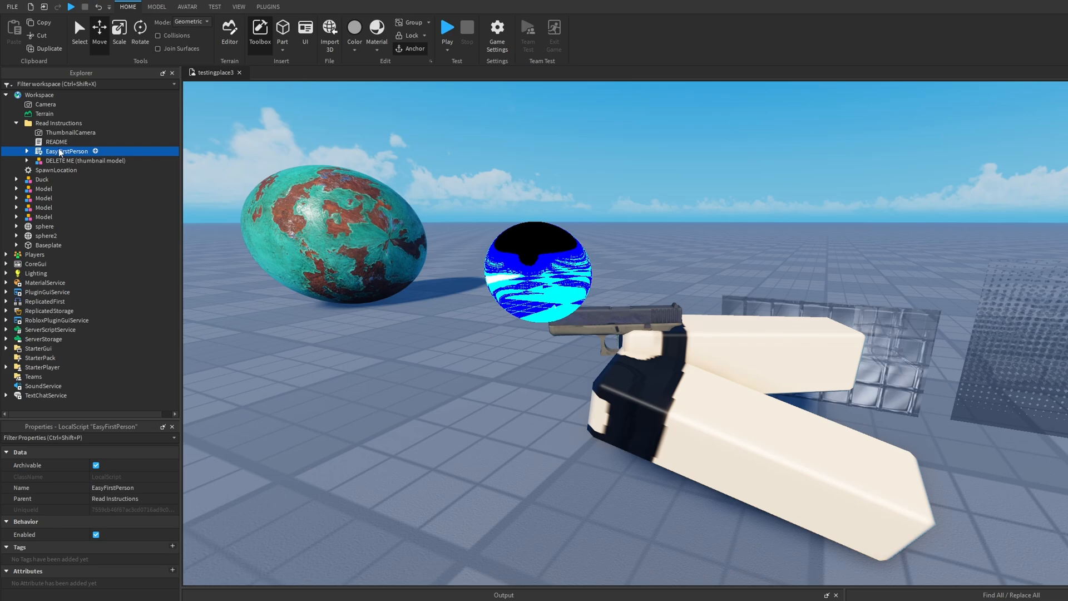
double_click(57, 141)
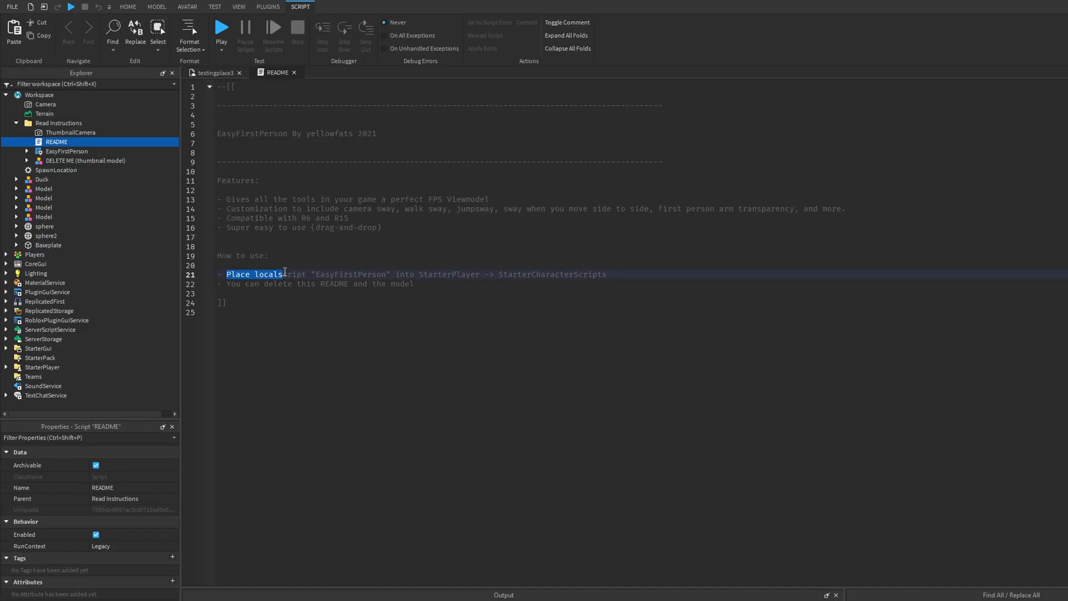
Step: Follow the README to place EasyFirstPerson under StarterPlayer's StarterCharacterScripts
double_click(368, 274)
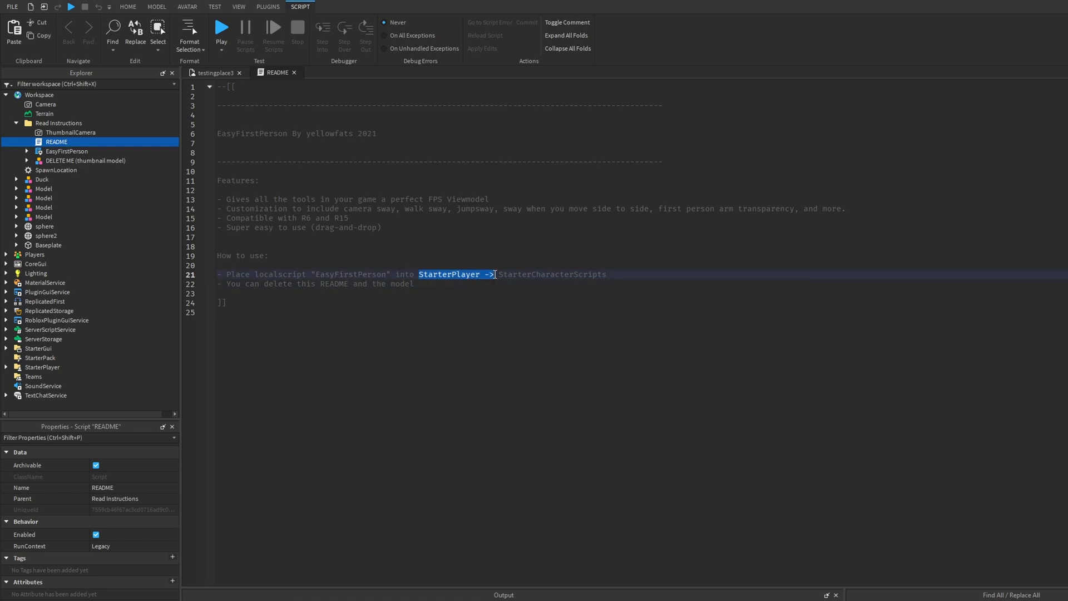
left_click(604, 284)
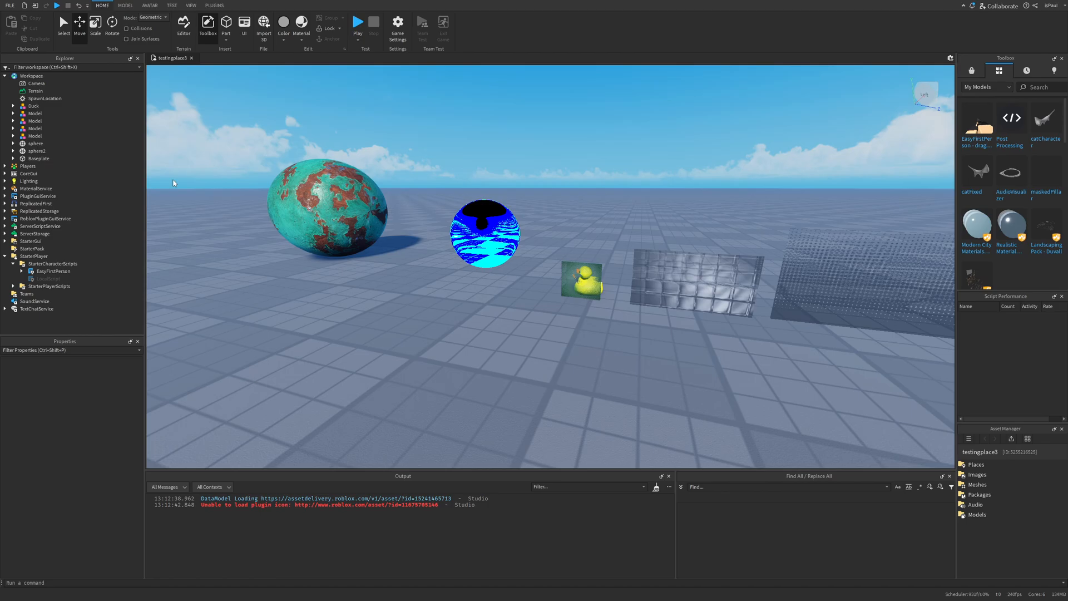
Step: Start a Play test and hold the Pickaxe with first-person viewmodel arms
left_click(357, 23)
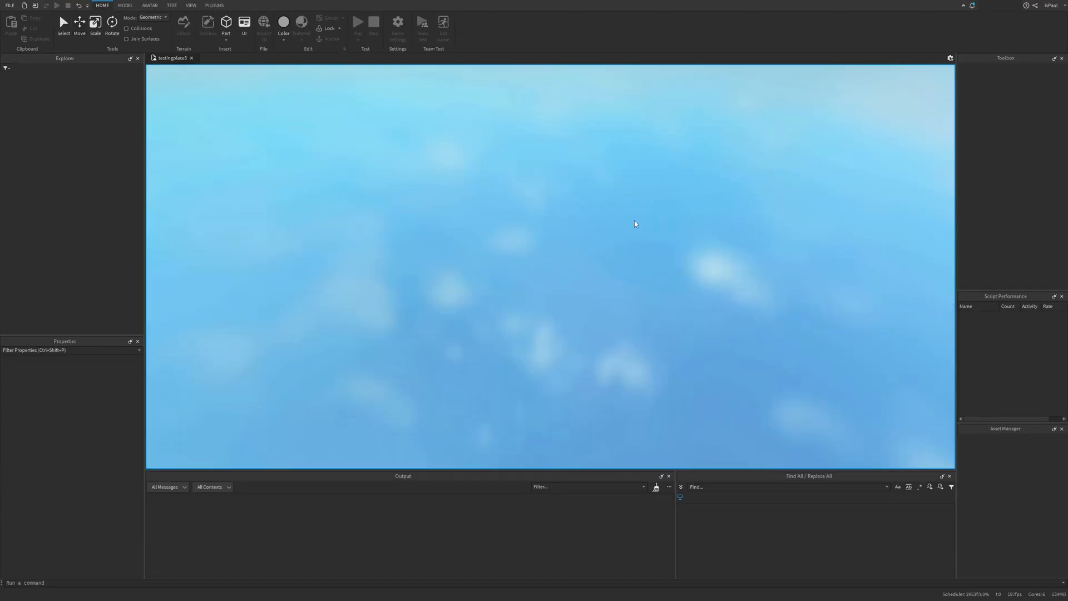
left_click(357, 23)
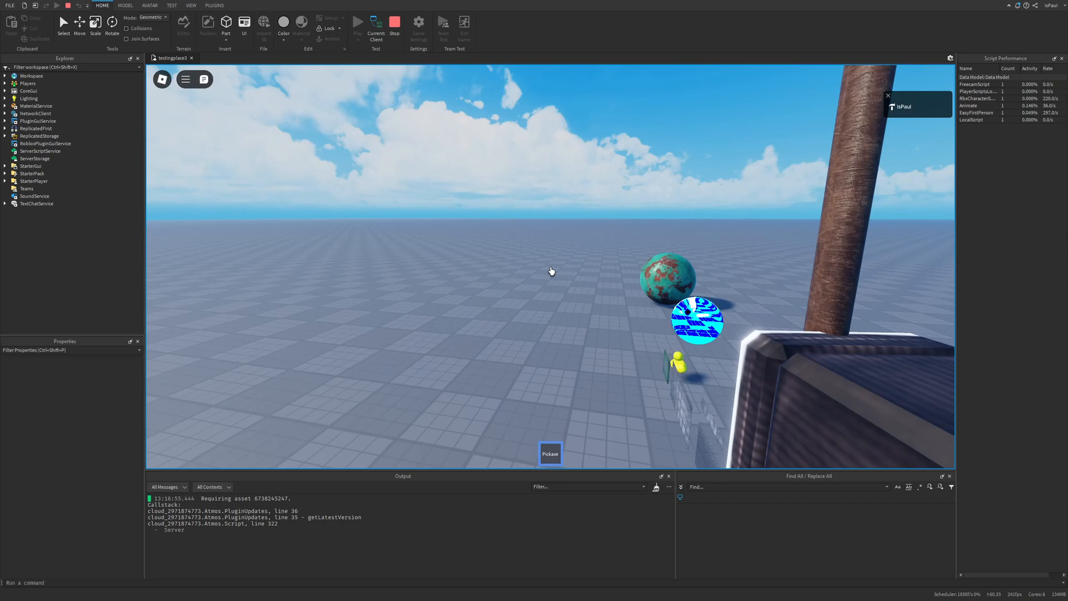
Step: Change the avatar type to R6 in Game Settings, save, and playtest the viewmodel again
left_click(397, 26)
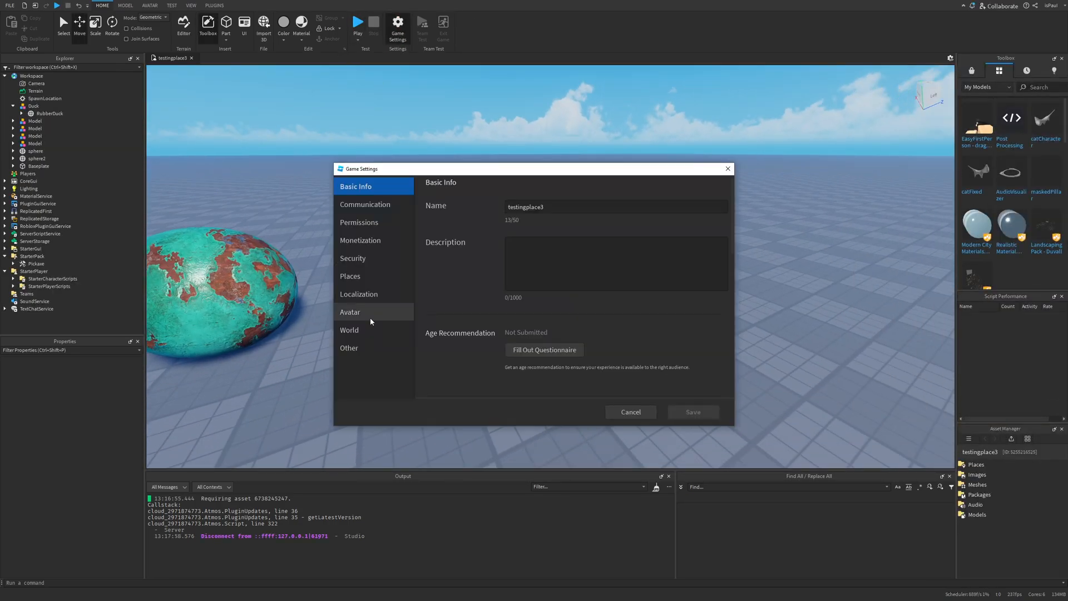
left_click(349, 312)
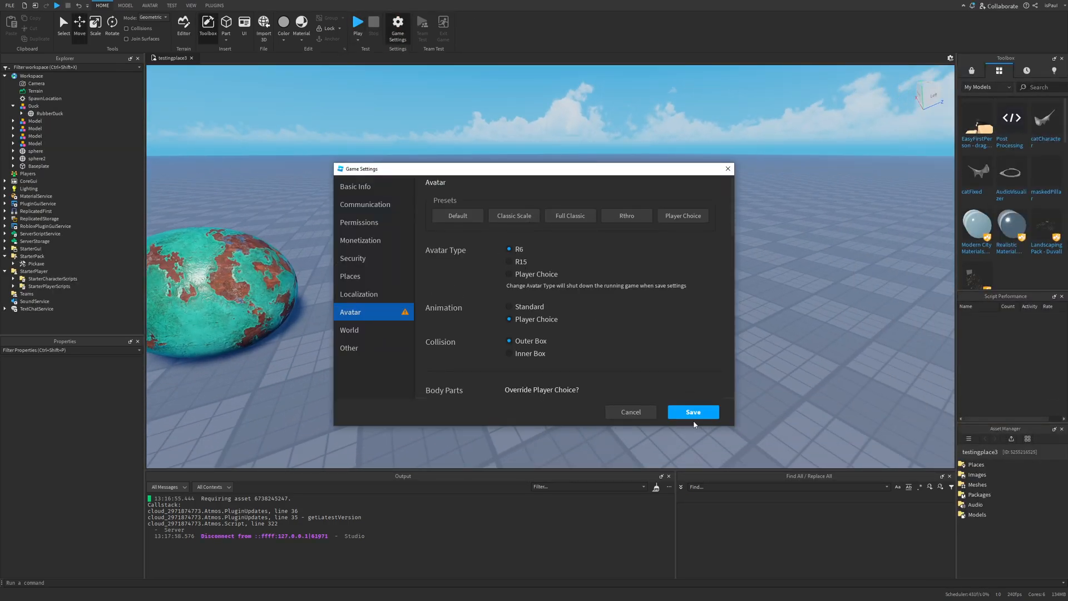
left_click(692, 412)
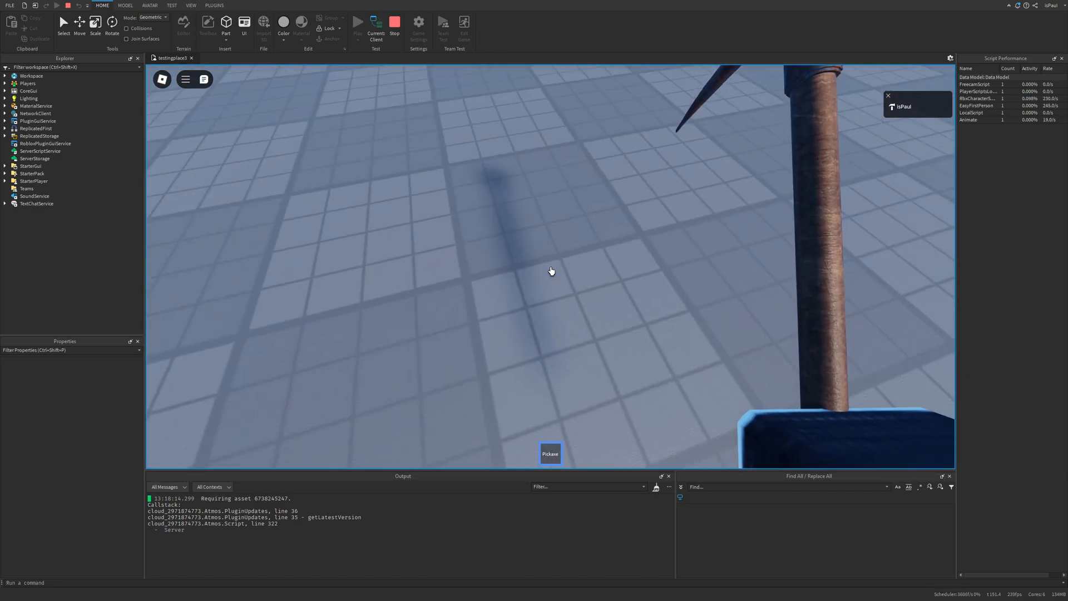
left_click(374, 26)
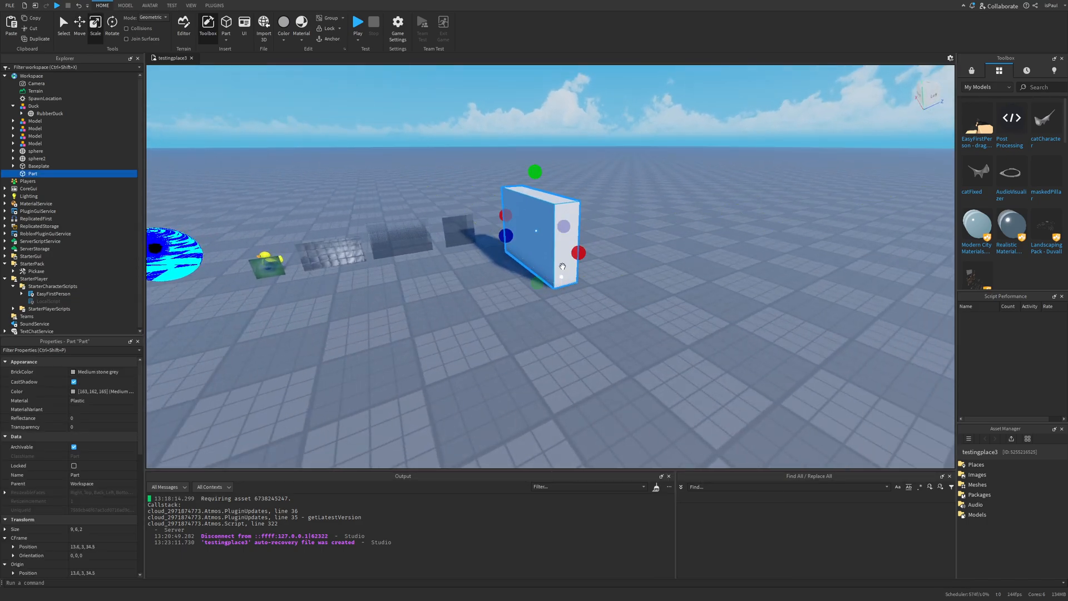
Step: Stop the R6 playtest and insert a new Part into the workspace
left_click(357, 22)
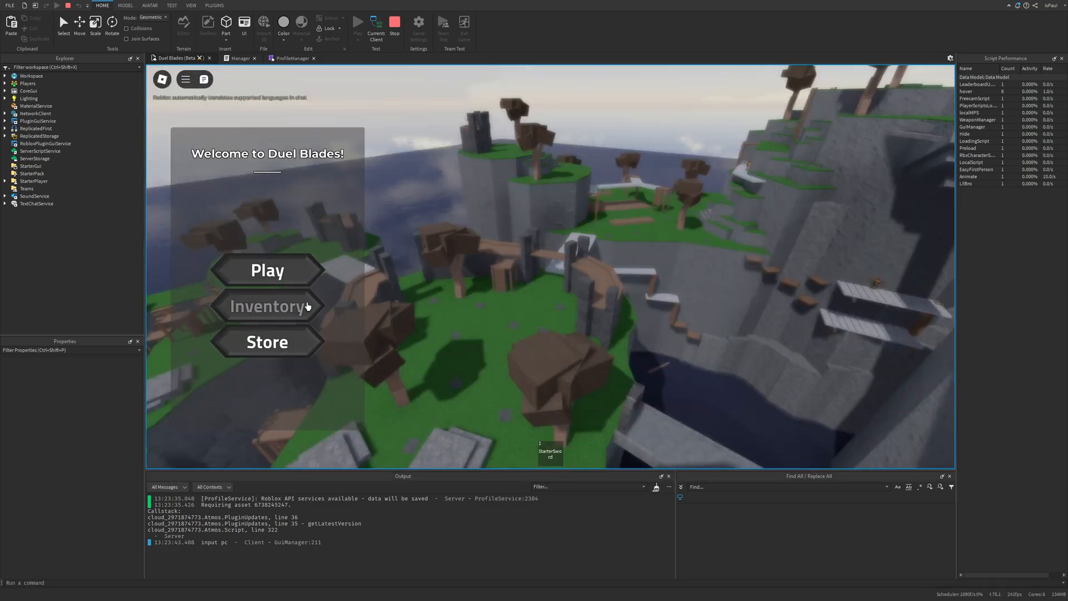
Step: Equip the Golden Edge sword from the Duel Blades inventory during the playtest
left_click(266, 306)
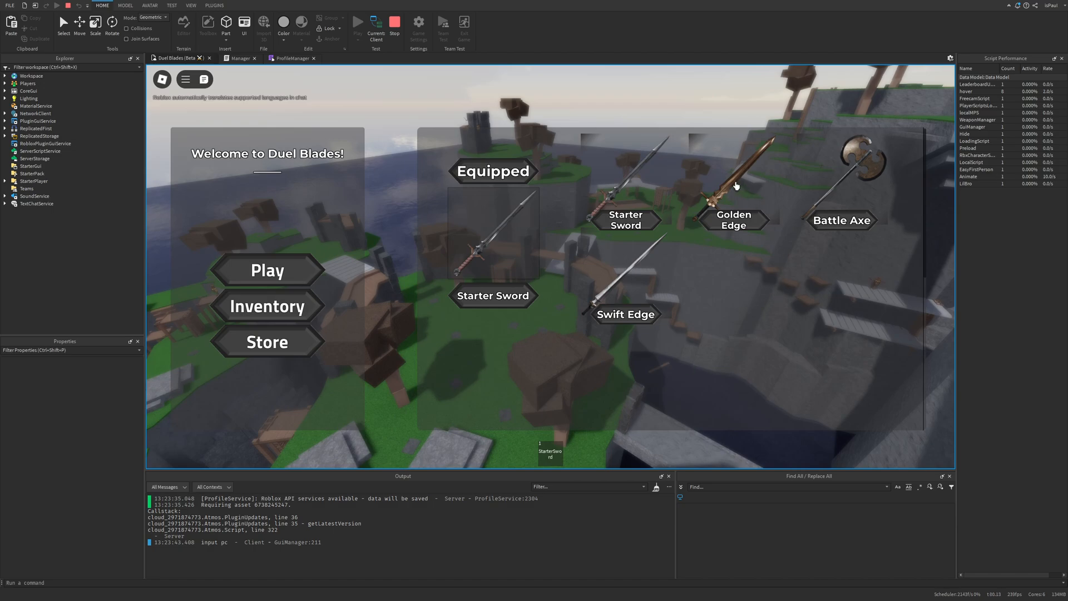
left_click(266, 270)
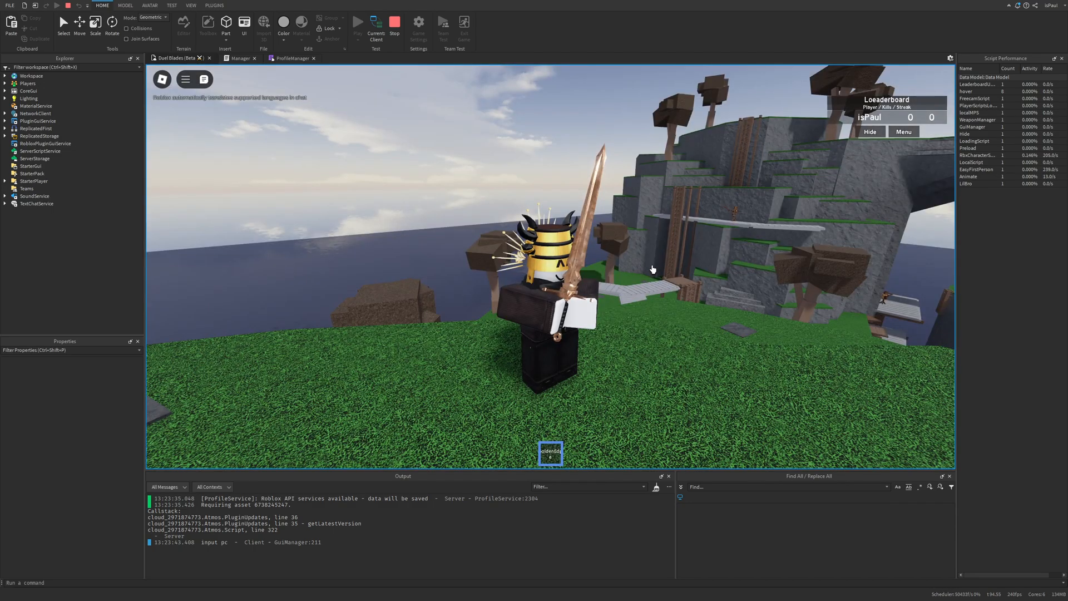